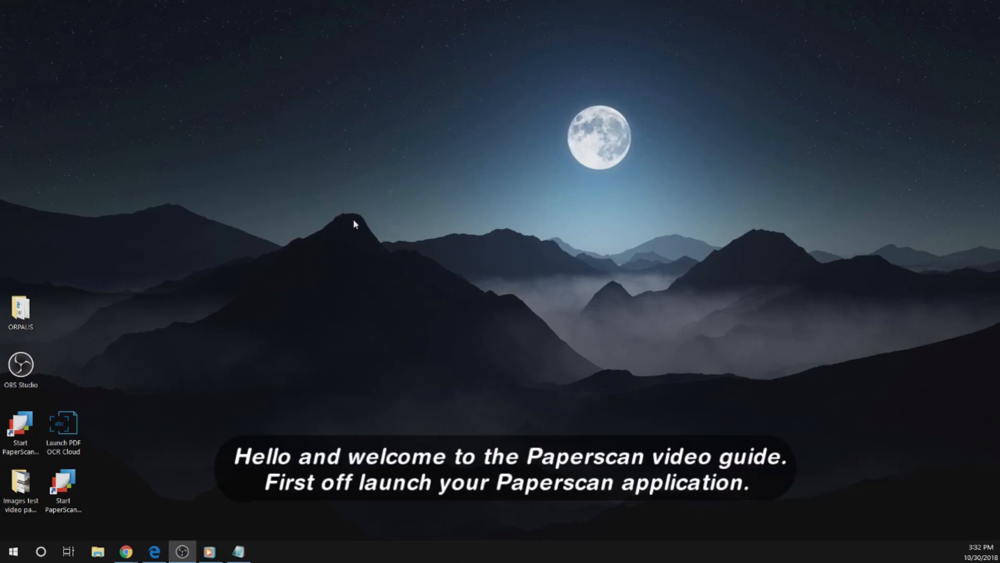
Launch PaperScan 3 Professional Edition from its desktop shortcut
{"action": "left_click", "coordinate": [63, 487]}
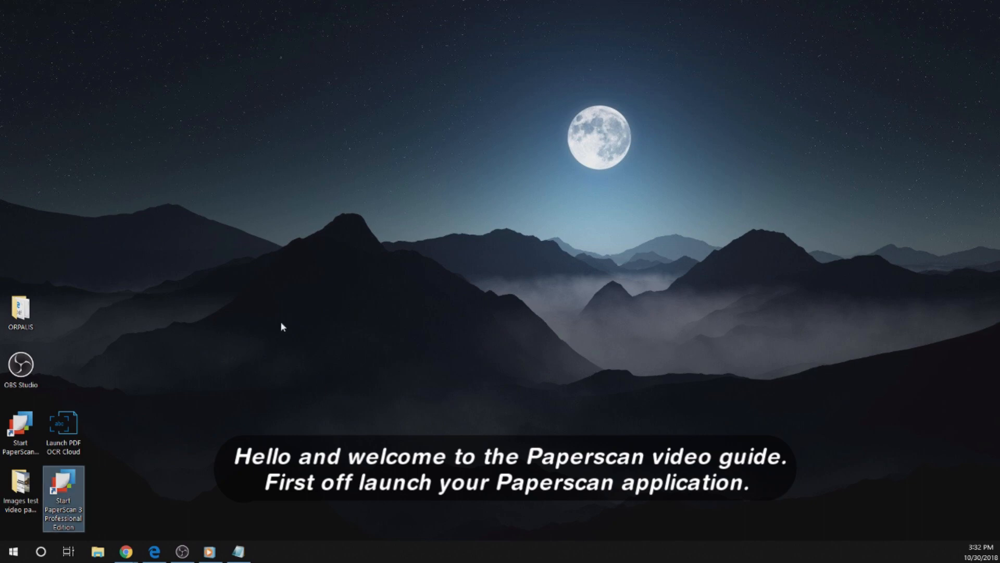
{"action": "double_click", "coordinate": [65, 483]}
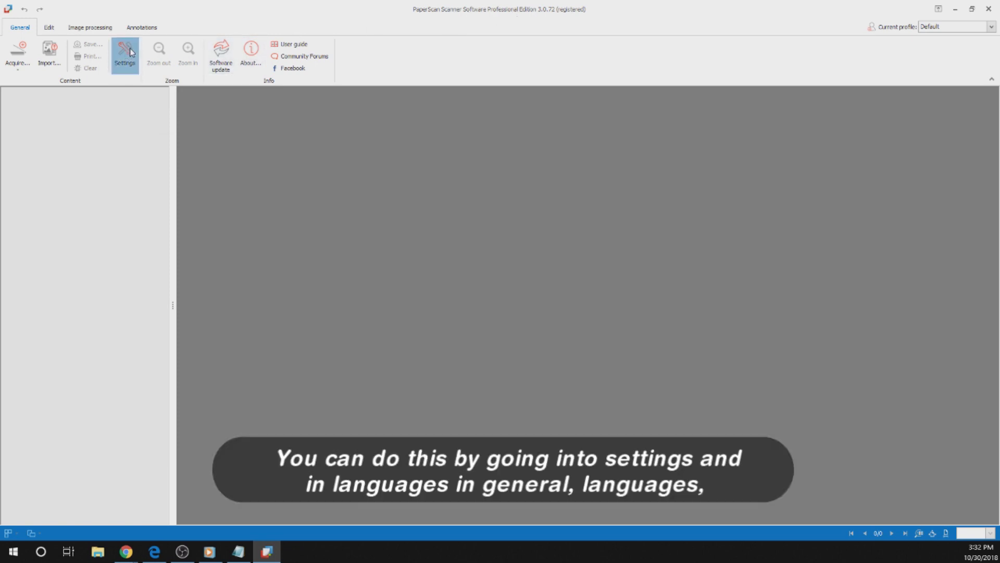
{"action": "left_click", "coordinate": [124, 52]}
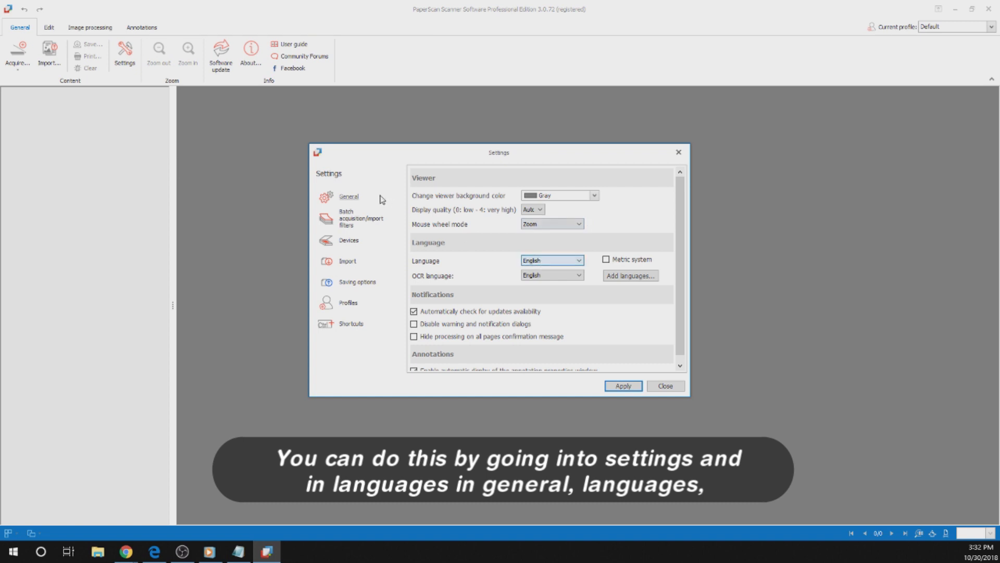
{"action": "left_click", "coordinate": [576, 261]}
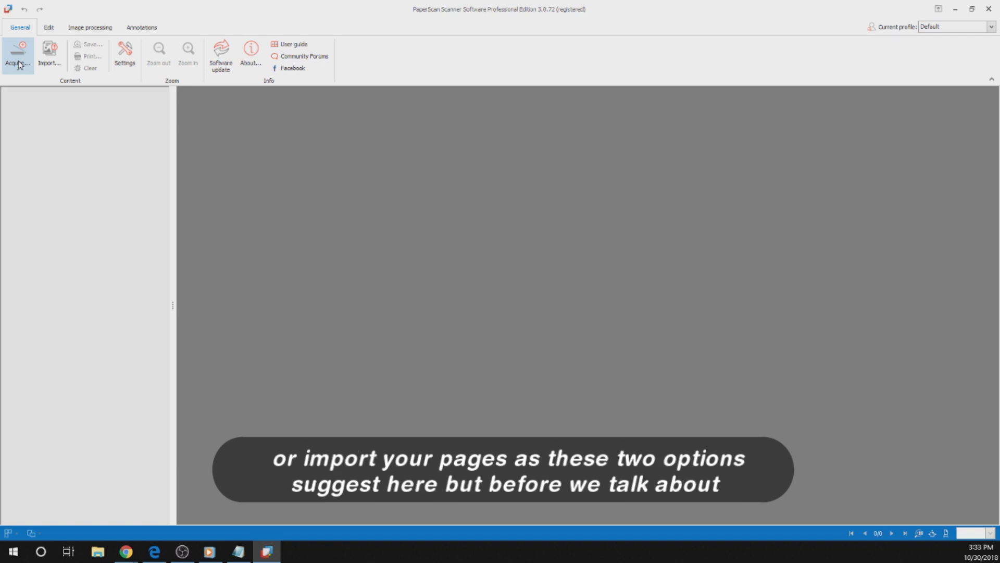
{"action": "mouse_move", "coordinate": [20, 55]}
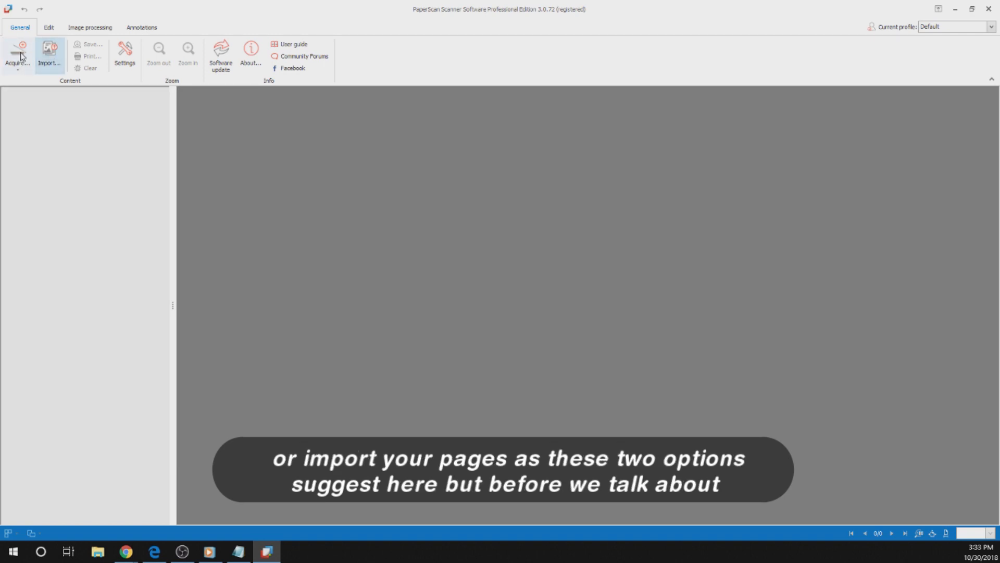
{"action": "mouse_move", "coordinate": [43, 54]}
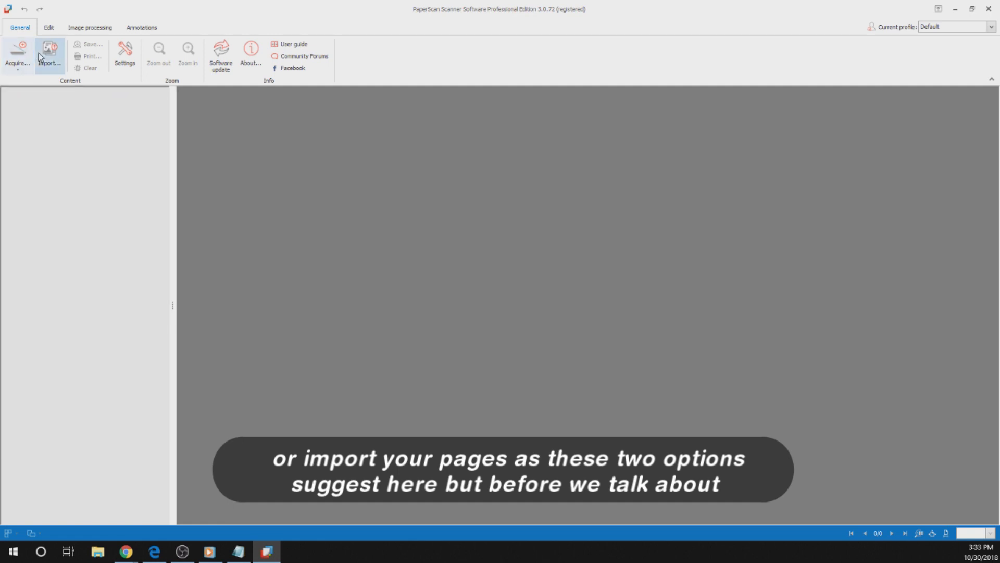
{"action": "mouse_move", "coordinate": [123, 52]}
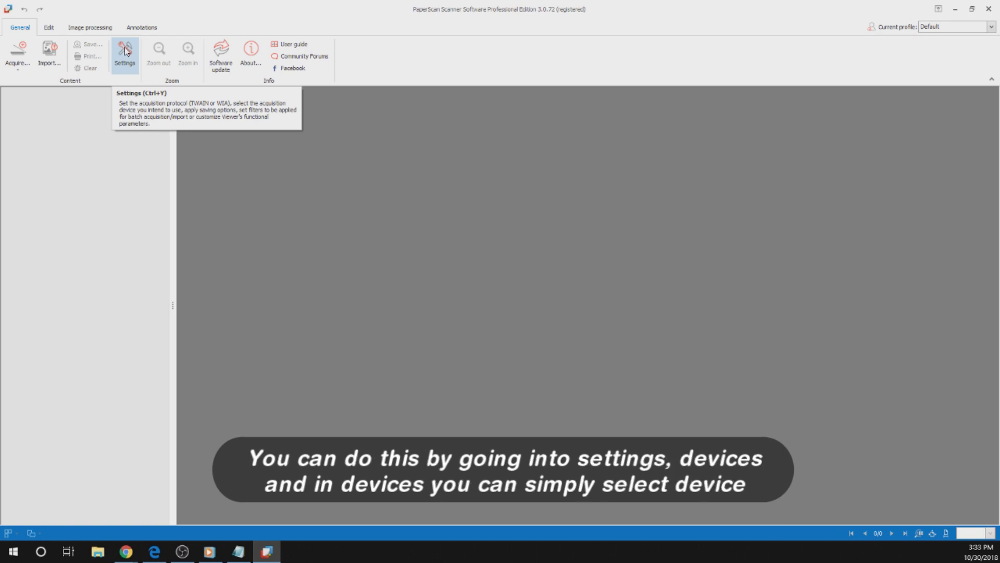
Reach the Devices settings and choose which scanner to use
{"action": "left_click", "coordinate": [123, 50]}
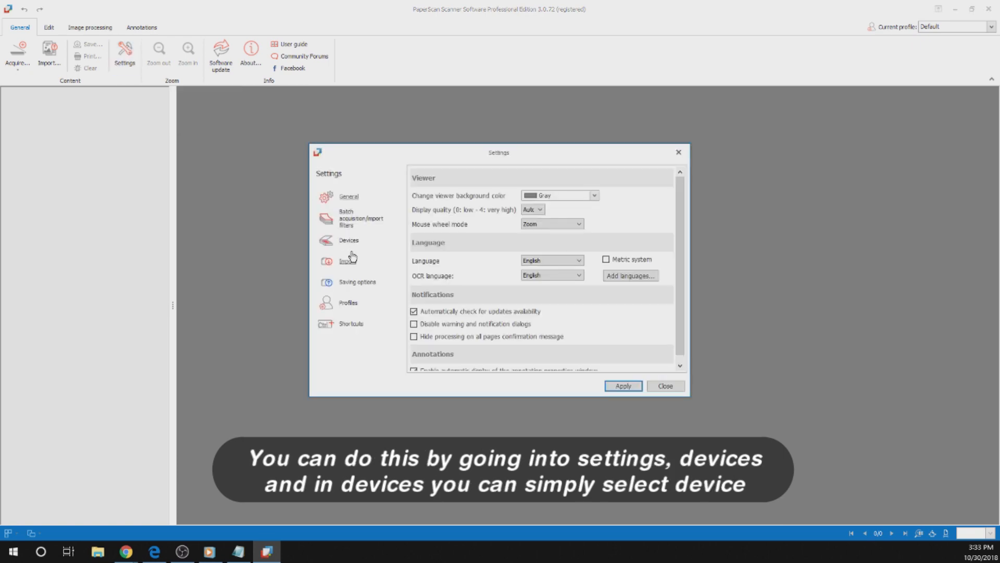
{"action": "left_click", "coordinate": [348, 240]}
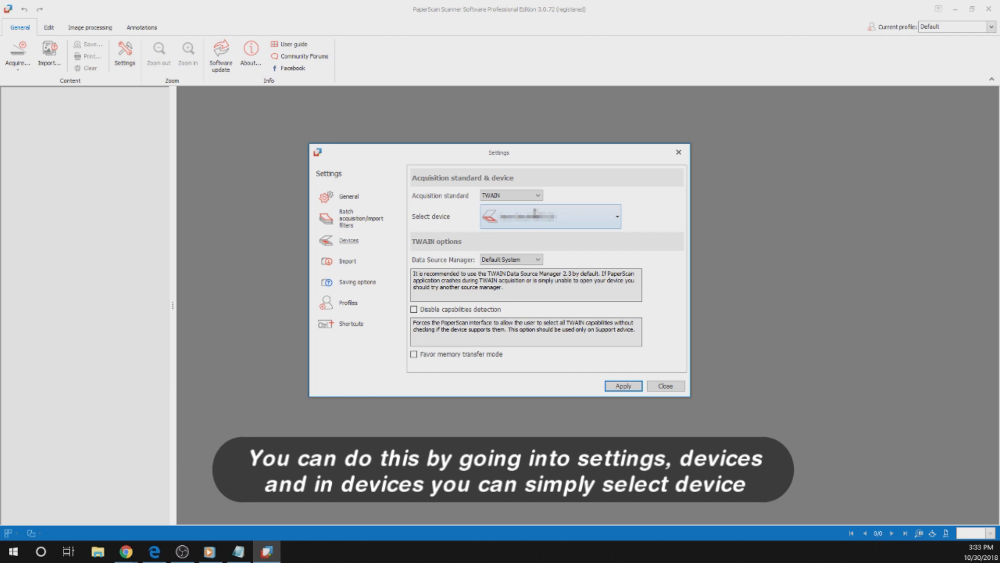
{"action": "left_click", "coordinate": [616, 216]}
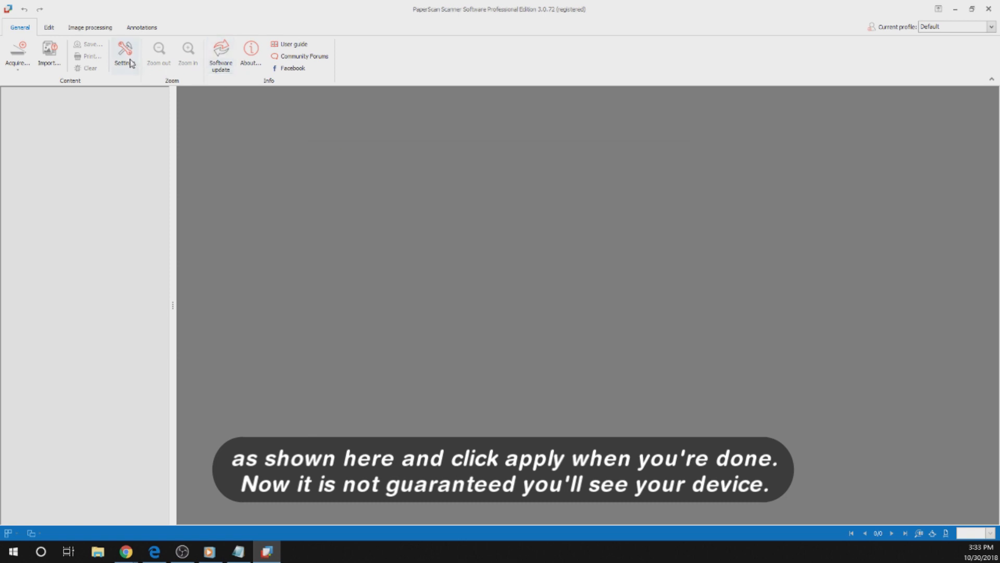
Return to the Devices settings showing the TWAIN standard and selected scanner
{"action": "left_click", "coordinate": [124, 49]}
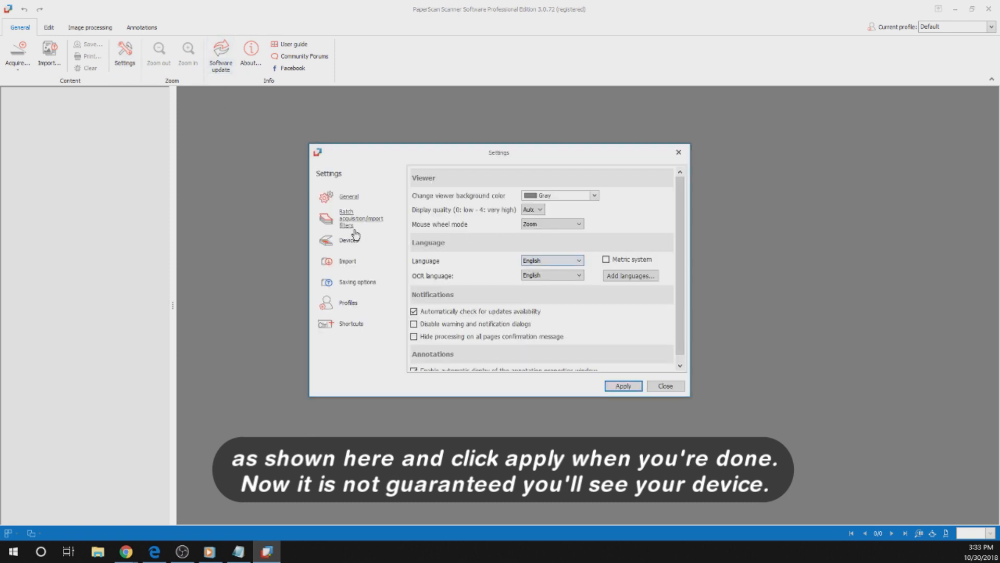
{"action": "left_click", "coordinate": [348, 240]}
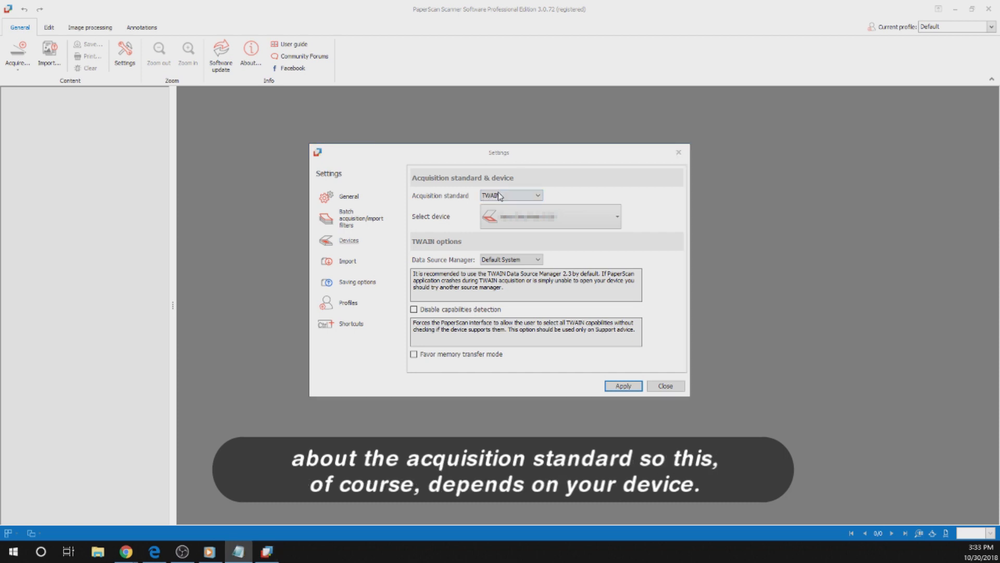
{"action": "left_click", "coordinate": [539, 195]}
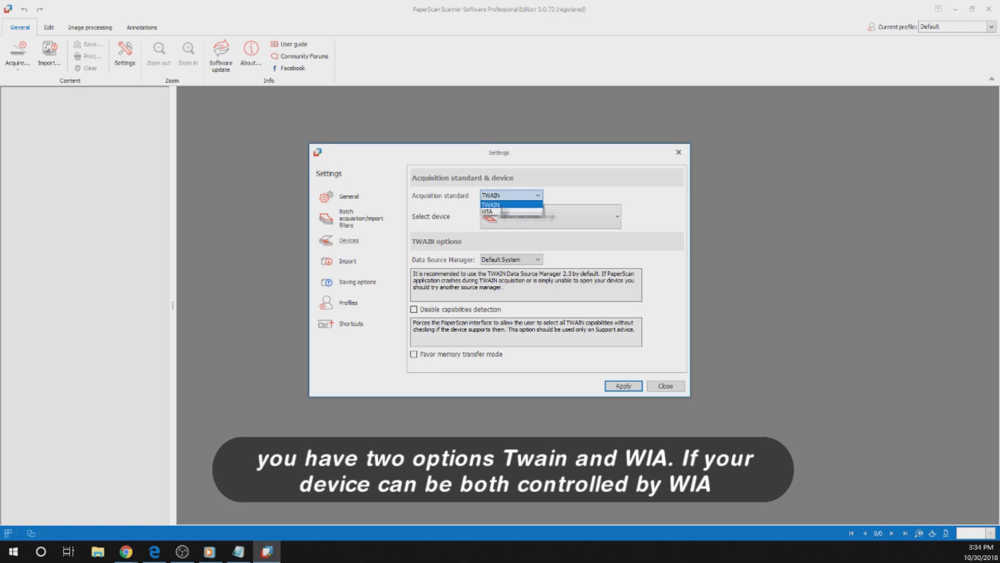
{"action": "mouse_move", "coordinate": [493, 211]}
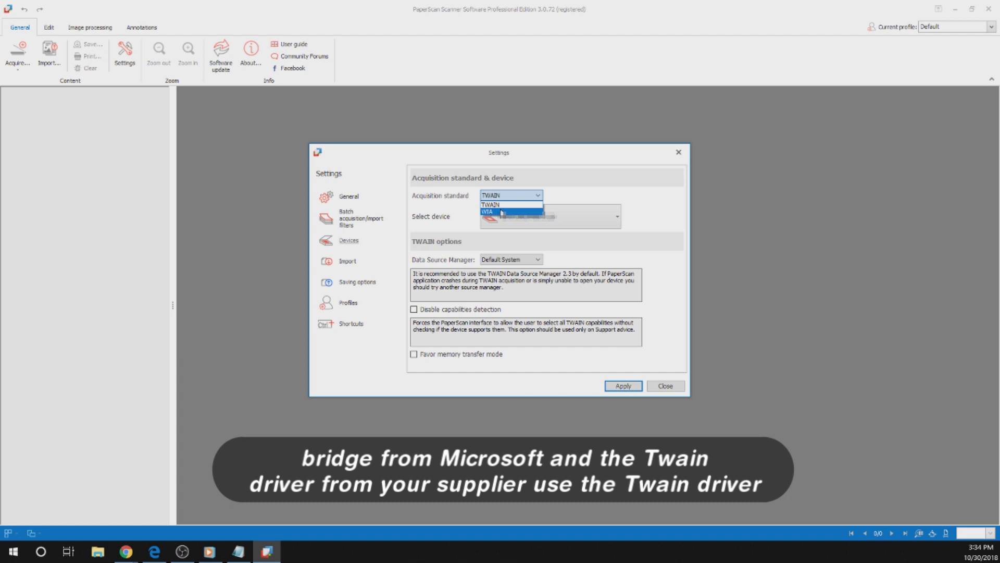
{"action": "mouse_move", "coordinate": [500, 204]}
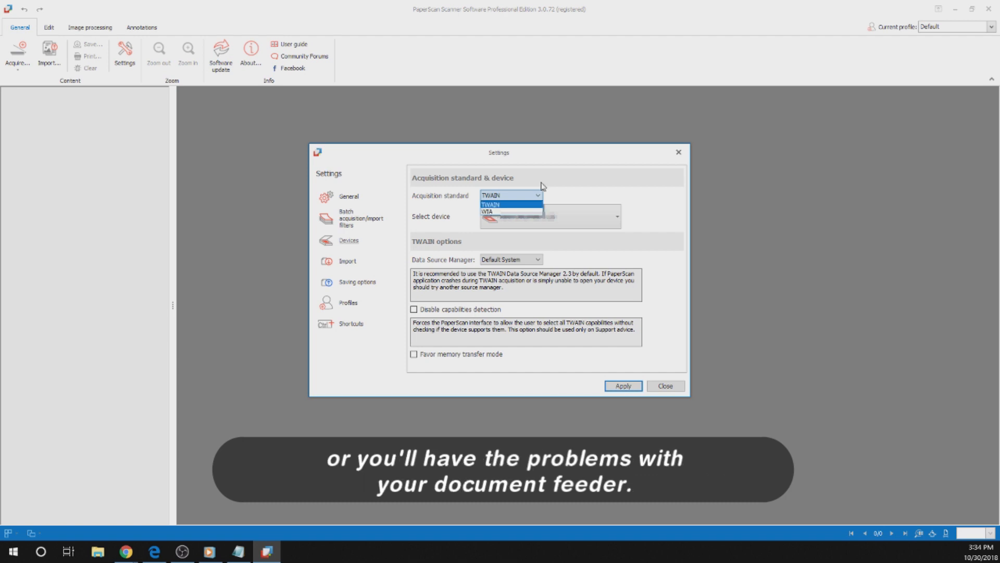
{"action": "left_click", "coordinate": [498, 204]}
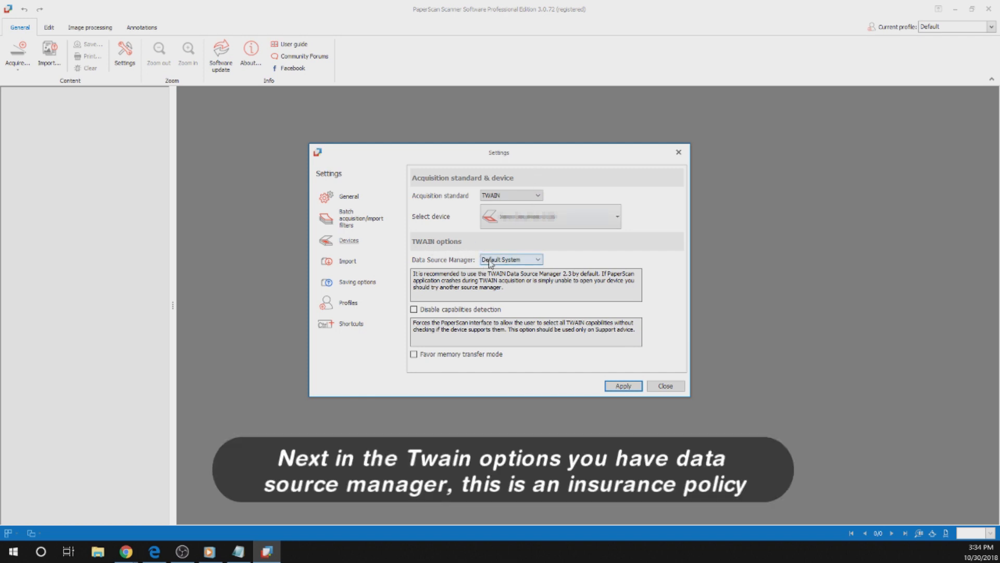
Set the Data Source Manager to TWAIN 1.9 and apply the device settings
{"action": "left_click", "coordinate": [540, 258]}
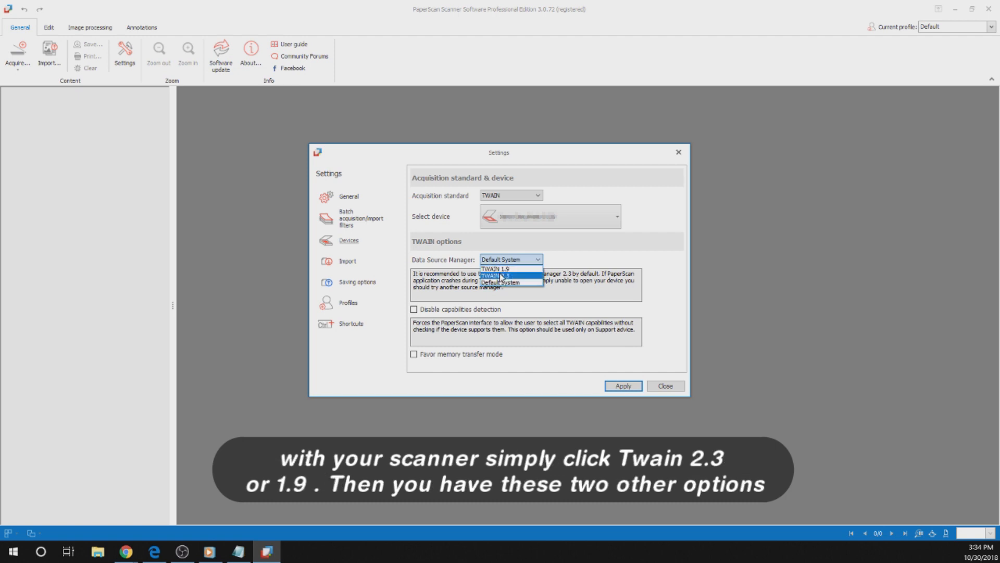
{"action": "left_click", "coordinate": [498, 269]}
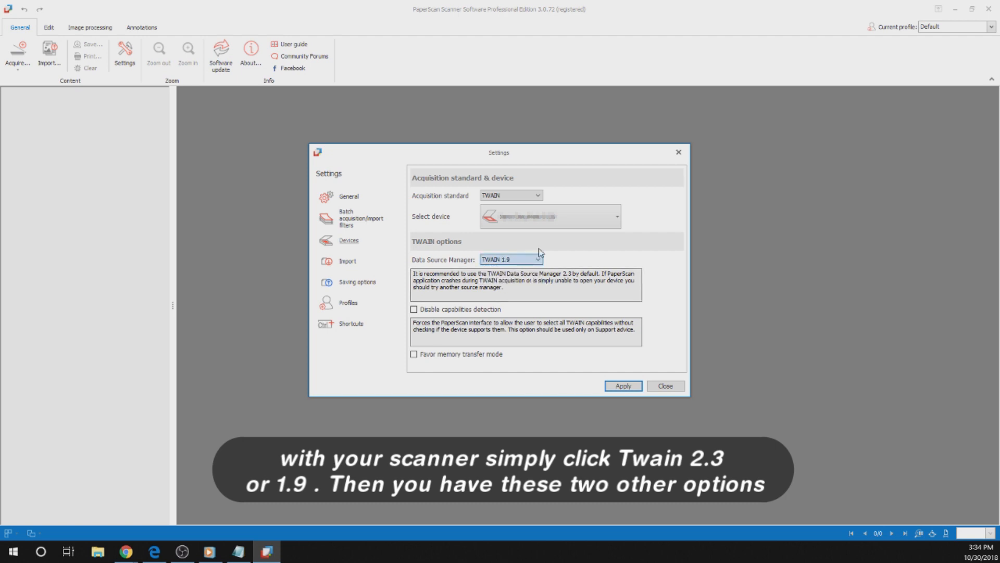
{"action": "left_click", "coordinate": [537, 259]}
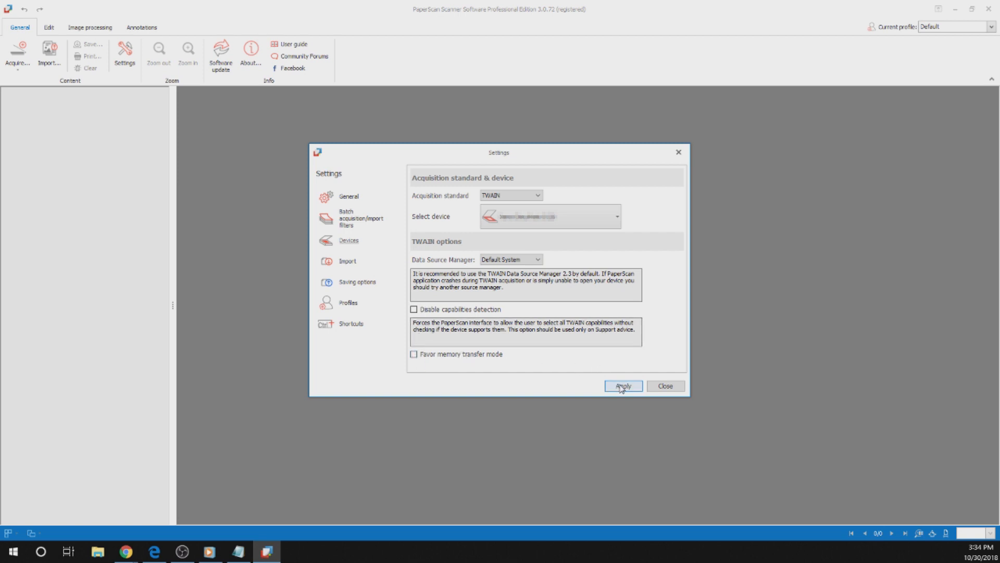
{"action": "left_click", "coordinate": [623, 385]}
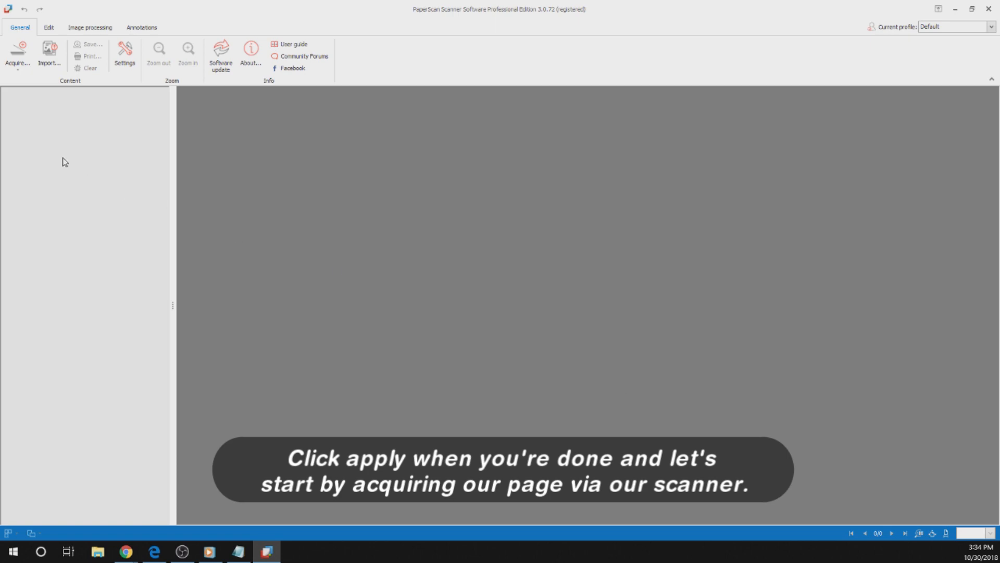
Bring up the Acquire choices between wizard and quick scan
{"action": "left_click", "coordinate": [16, 52]}
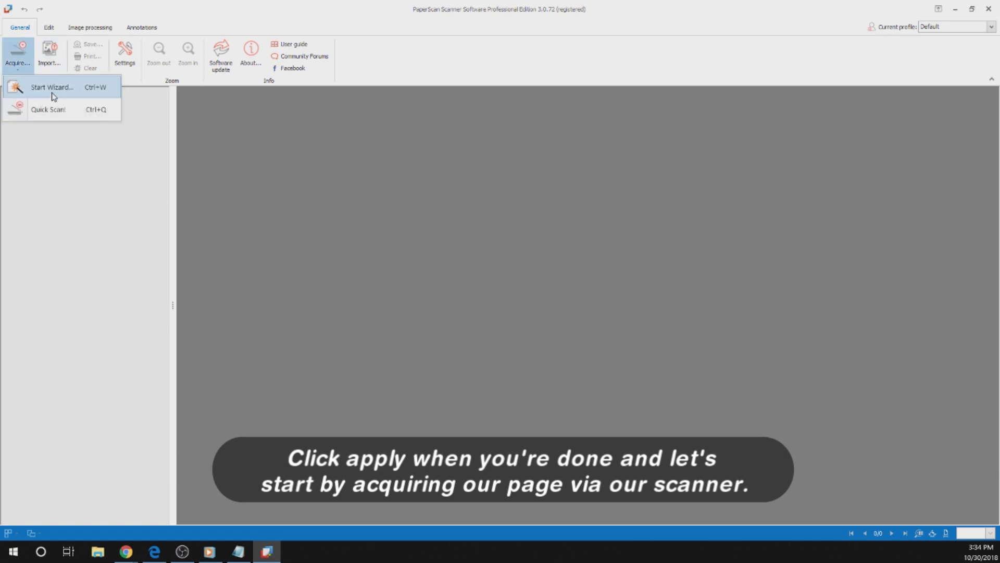
{"action": "mouse_move", "coordinate": [50, 89]}
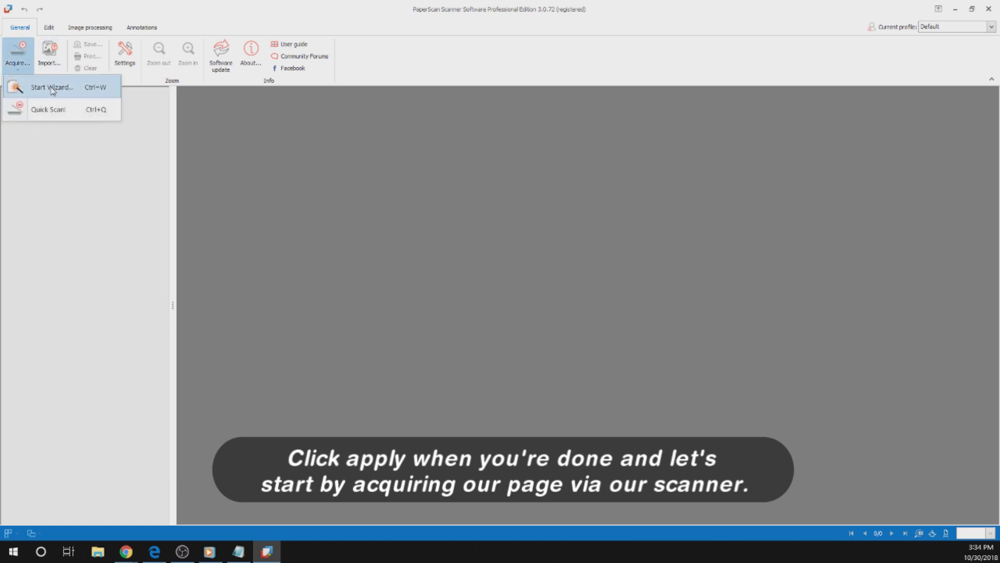